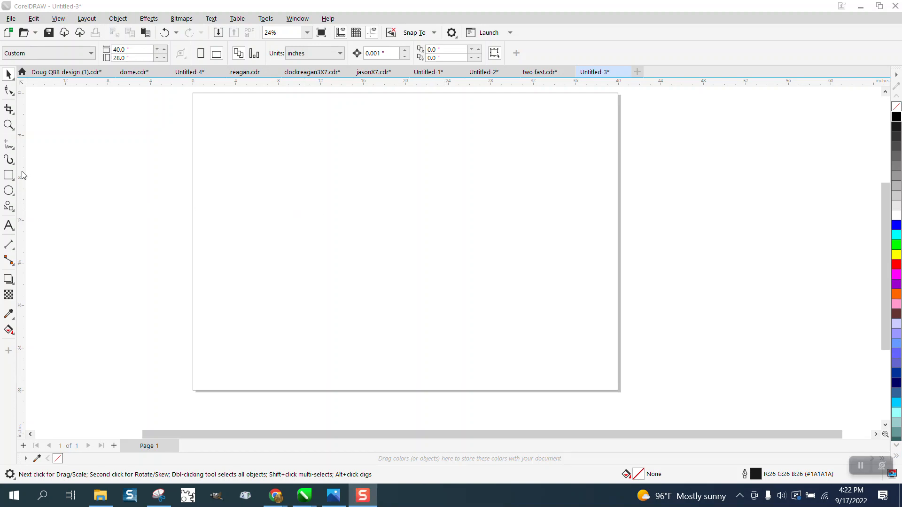
pyautogui.moveTo(7, 197)
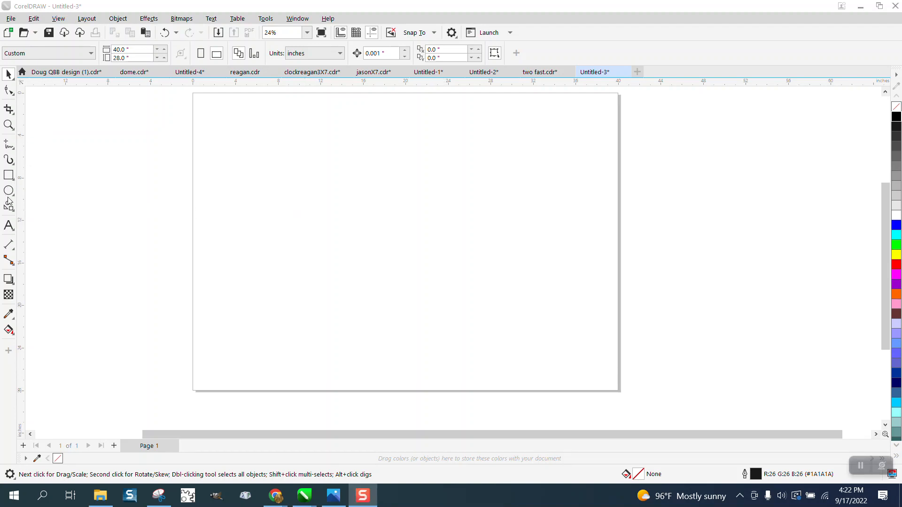
# Choose the Common Shapes tool from the toolbox's Polygon flyout
pyautogui.click(8, 206)
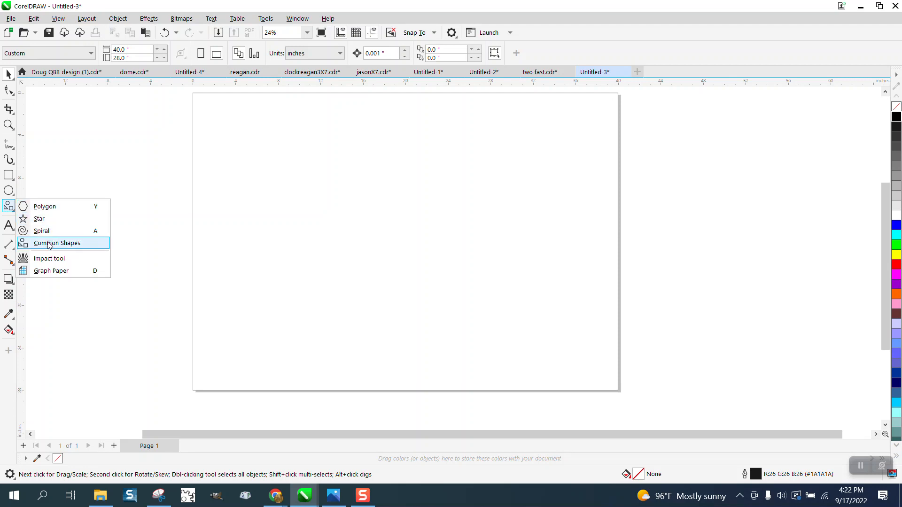
pyautogui.click(56, 242)
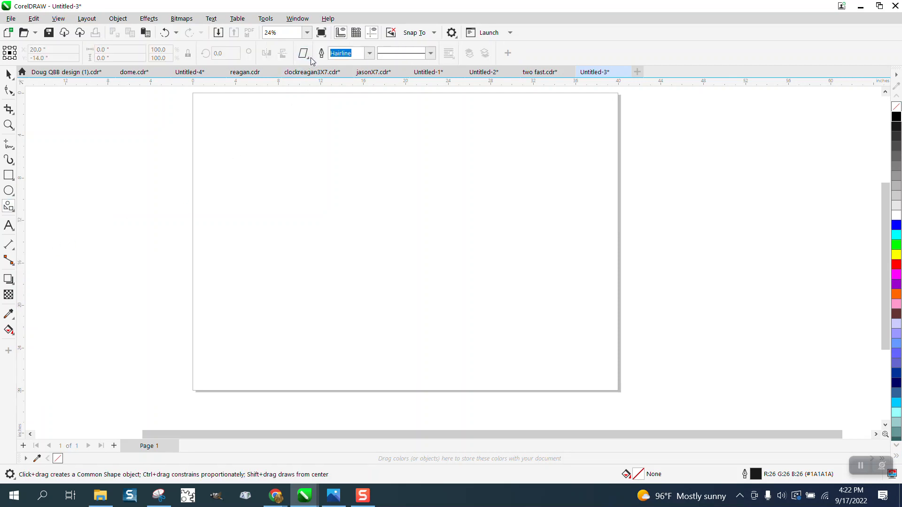
pyautogui.moveTo(7, 352)
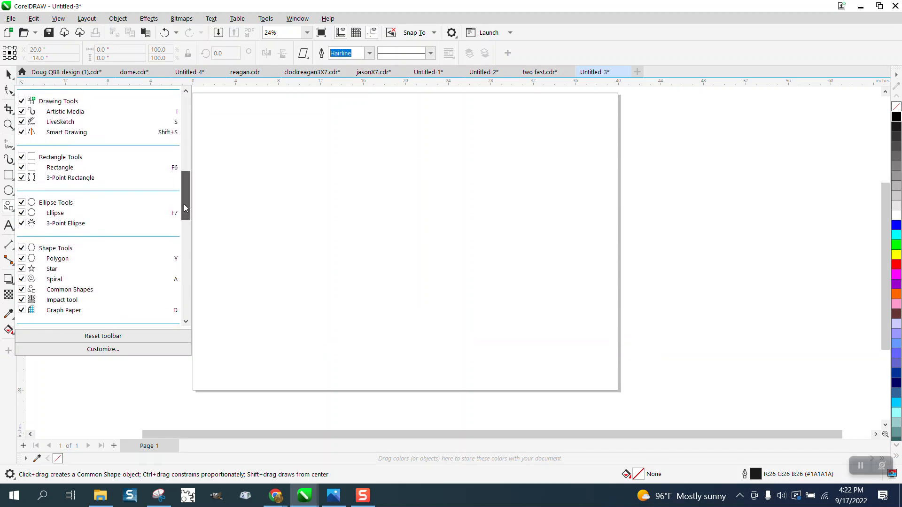
# Uncheck Common Shapes in the toolbox quick-customize list and check the remaining shape tools
pyautogui.scroll(-3)
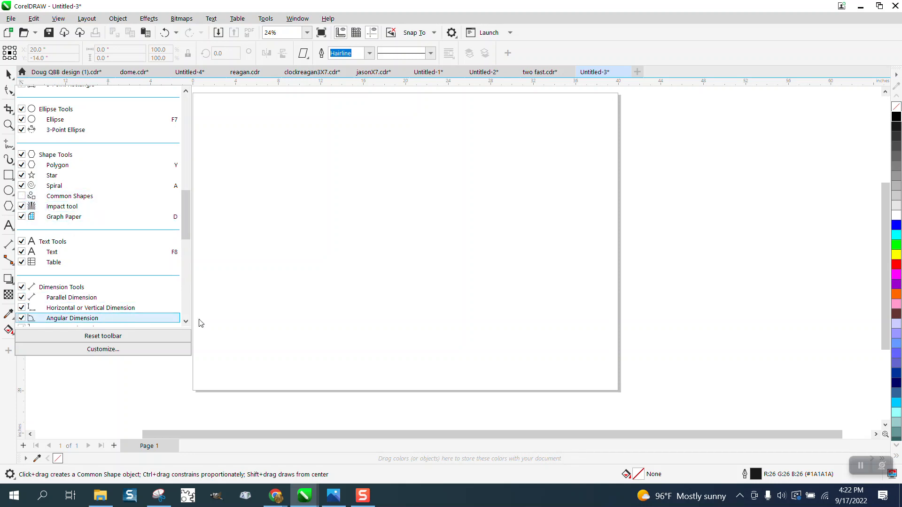
pyautogui.click(8, 205)
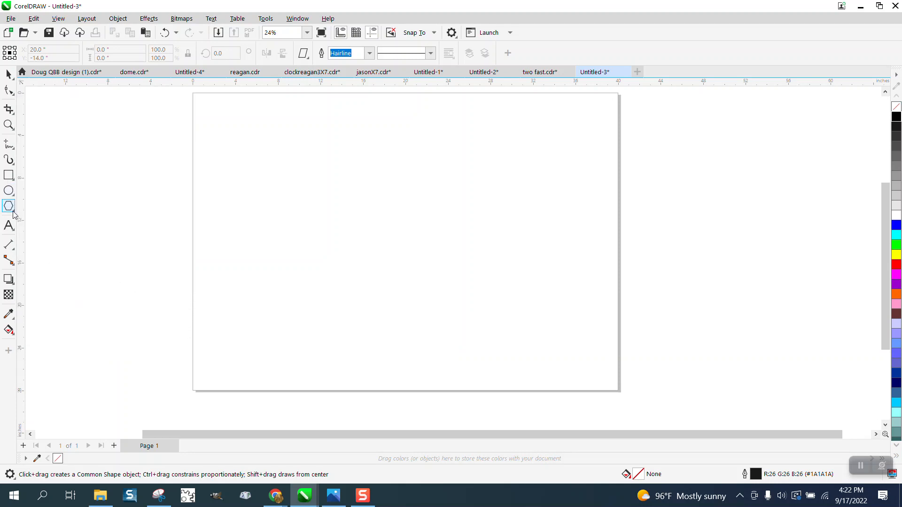
pyautogui.click(7, 206)
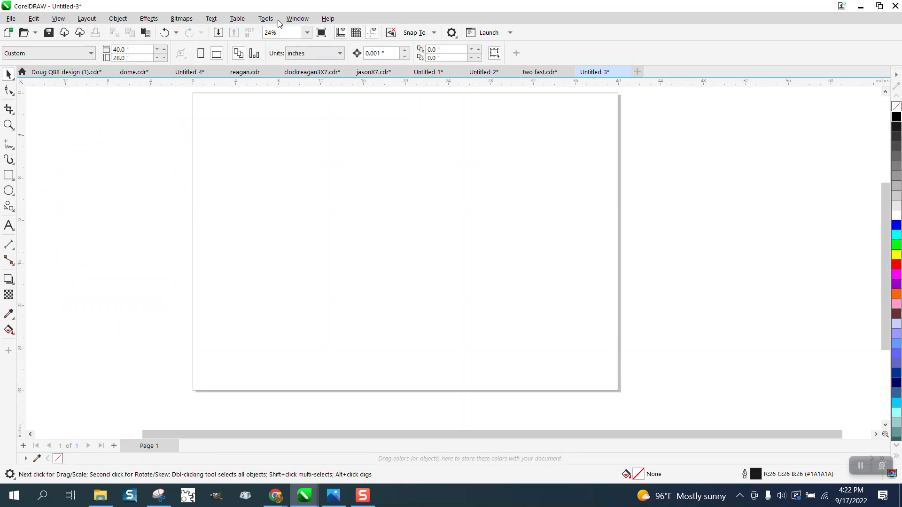
# In Options > Customization > Commands, search 'sha' and drag Common Shapes onto the workspace as a floating toolbar
pyautogui.click(265, 18)
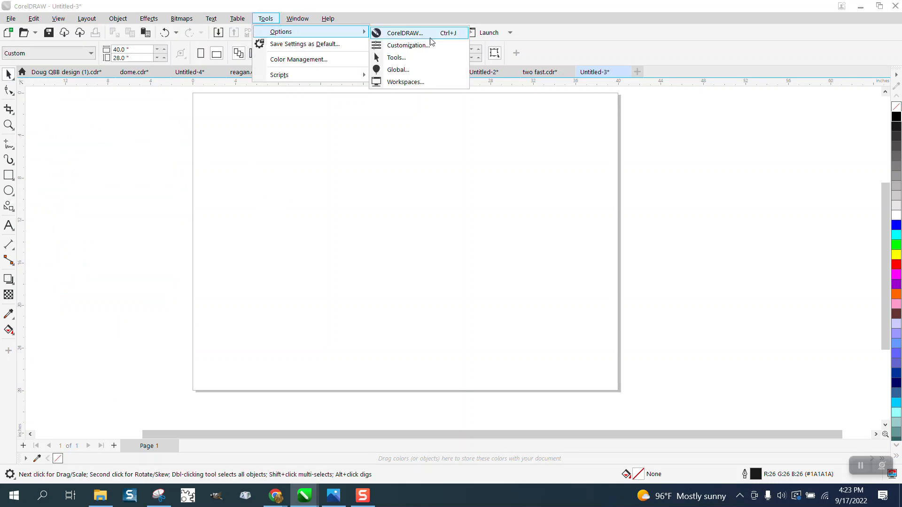
pyautogui.click(408, 45)
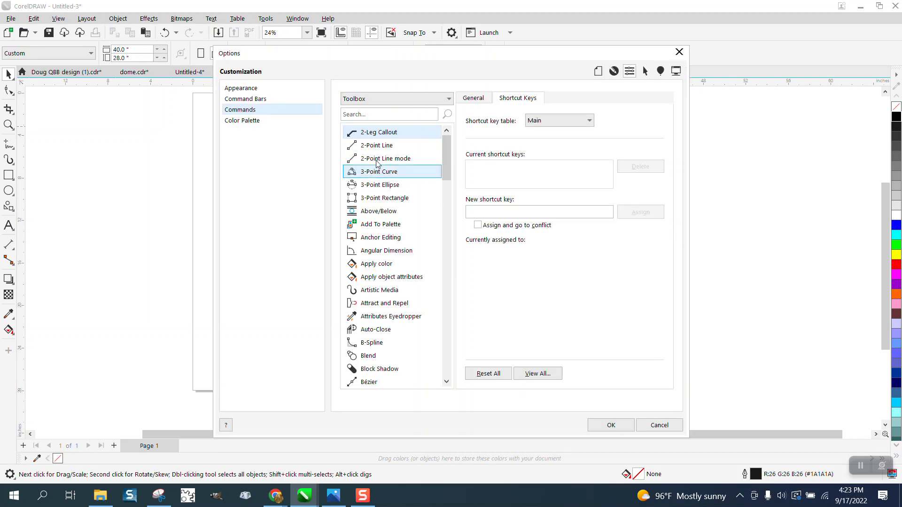
pyautogui.click(389, 114)
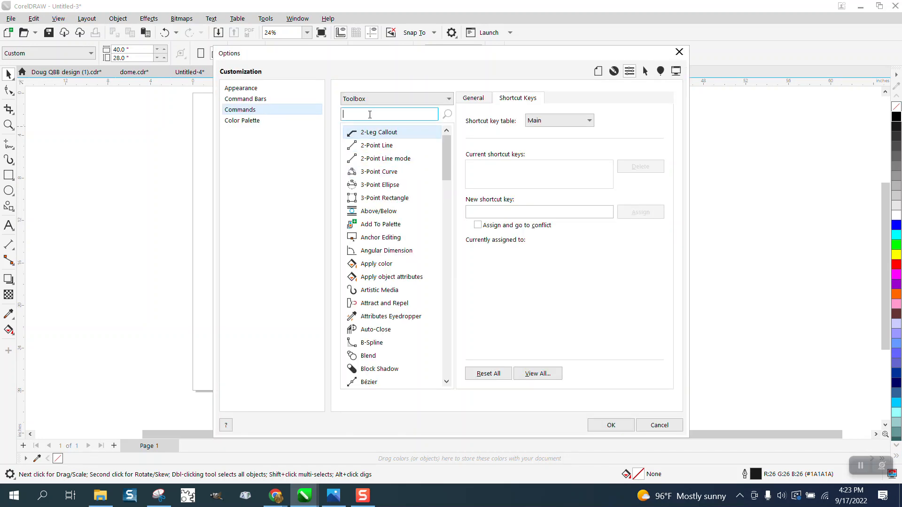
pyautogui.write('shape')
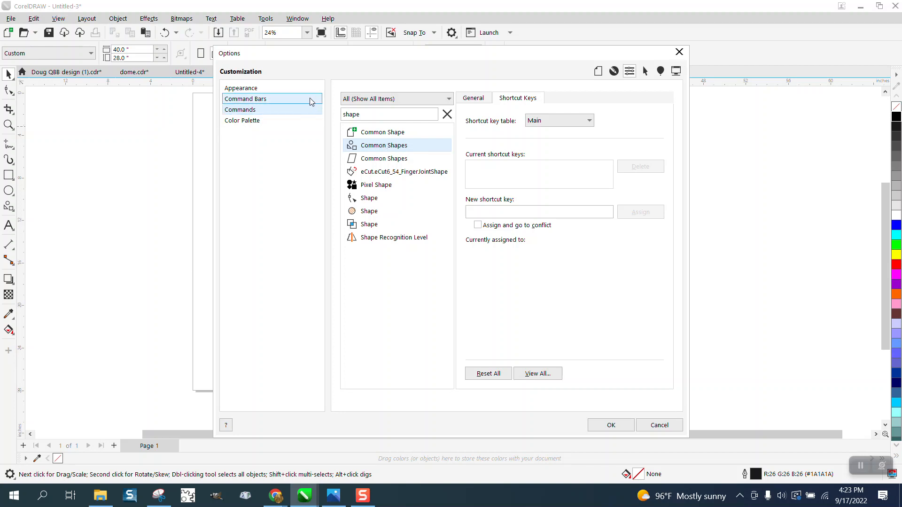
pyautogui.click(239, 109)
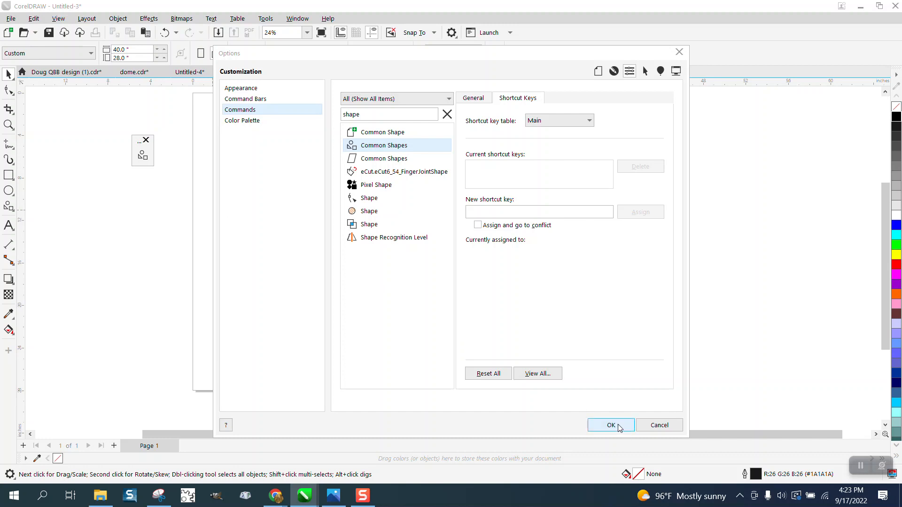
pyautogui.click(611, 426)
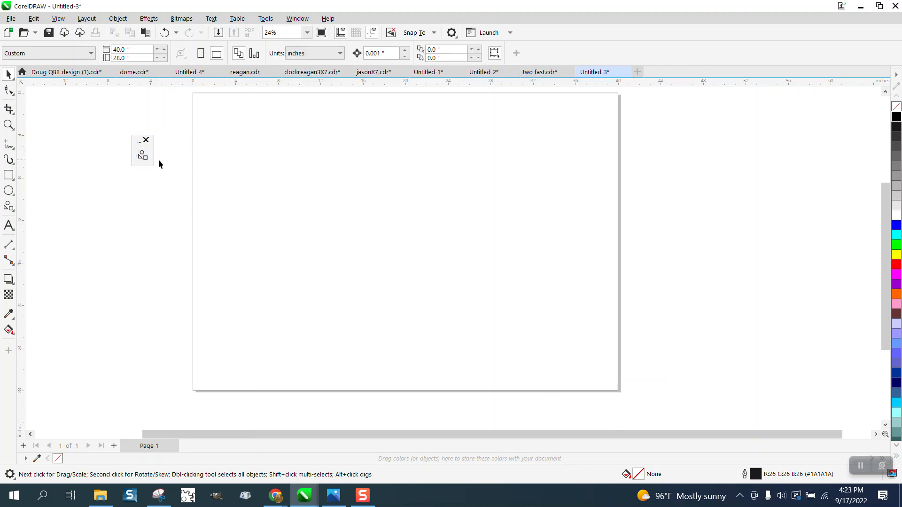
pyautogui.moveTo(143, 155)
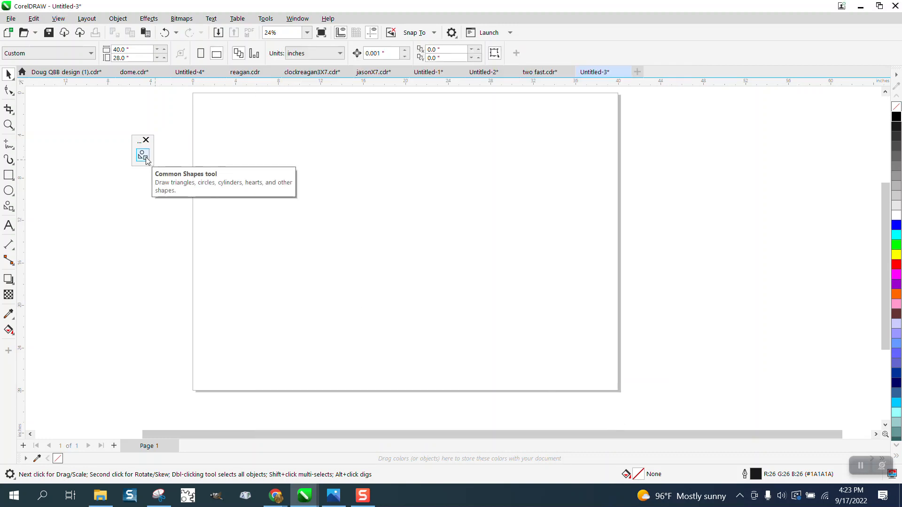
# Activate Common Shapes from the floating toolbar, close that toolbar, and return to Options
pyautogui.click(143, 151)
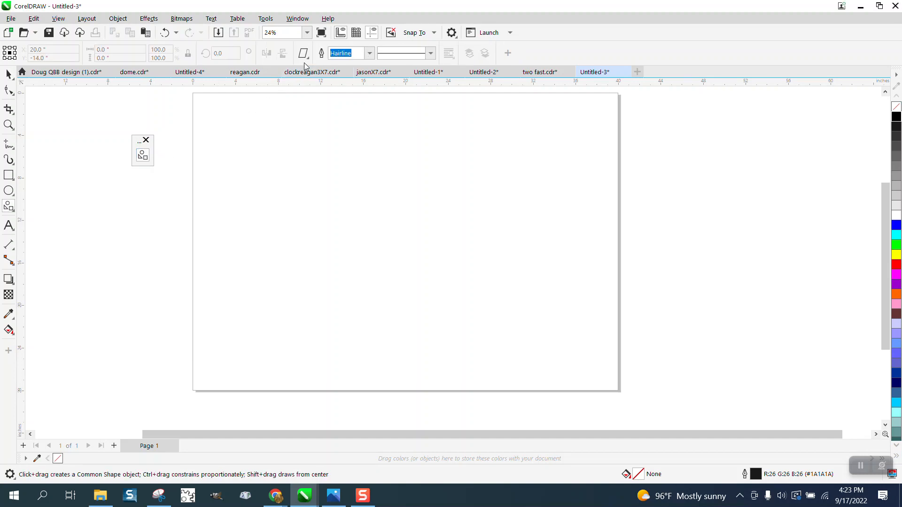
pyautogui.click(143, 150)
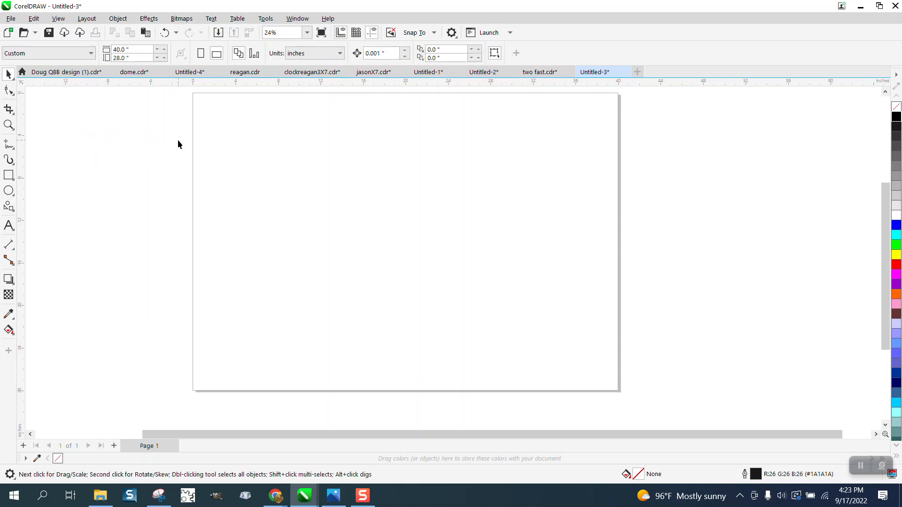
pyautogui.click(265, 18)
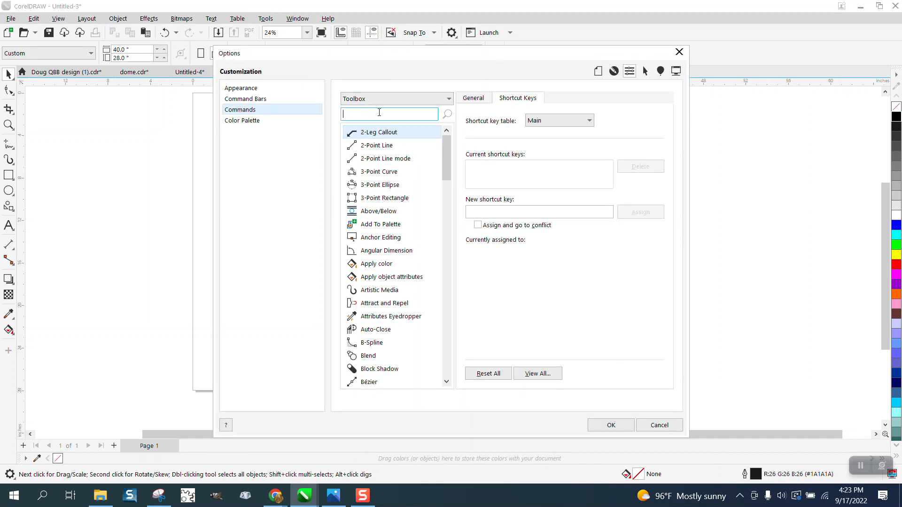
# Search 'shap', select Common Shapes and assign '/' as its shortcut key
pyautogui.write('shap')
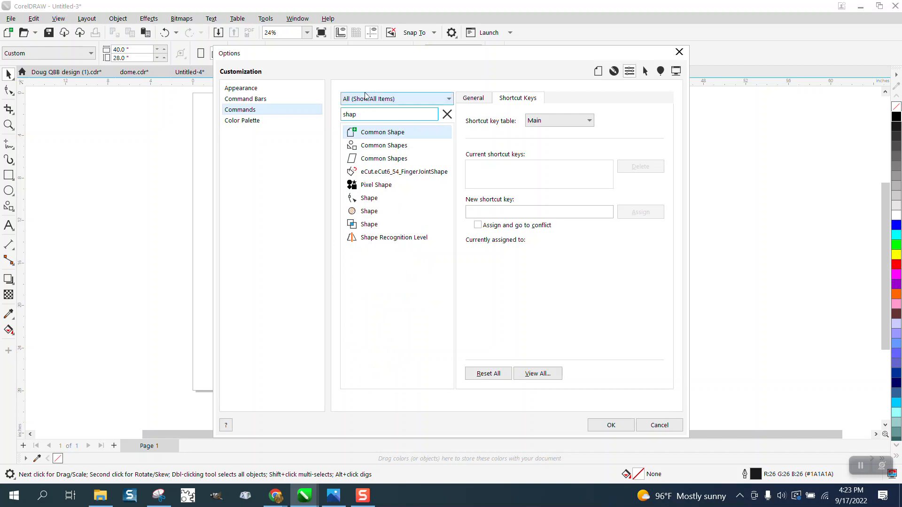
pyautogui.click(383, 145)
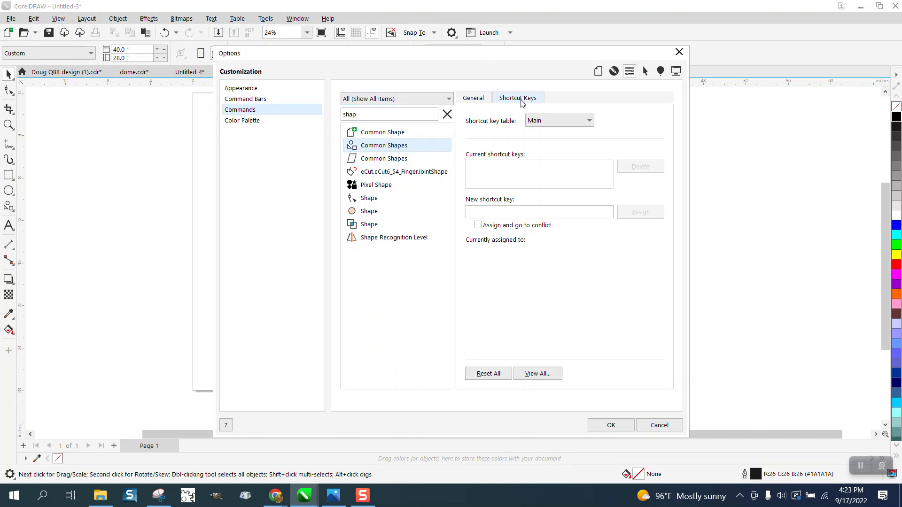
pyautogui.click(539, 213)
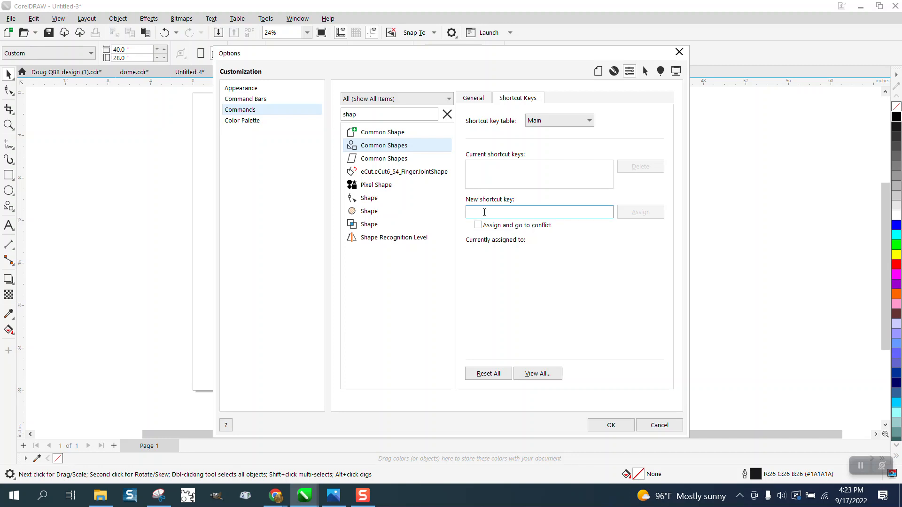
pyautogui.write('/')
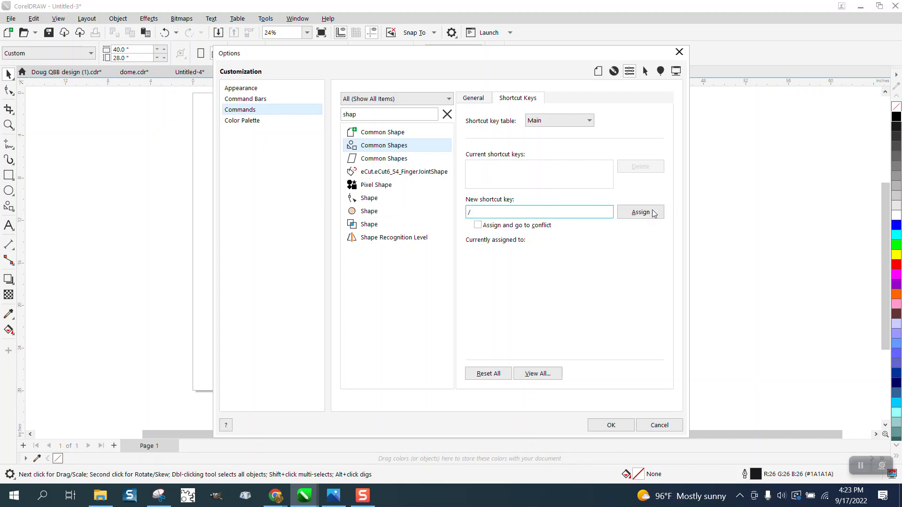
pyautogui.click(641, 213)
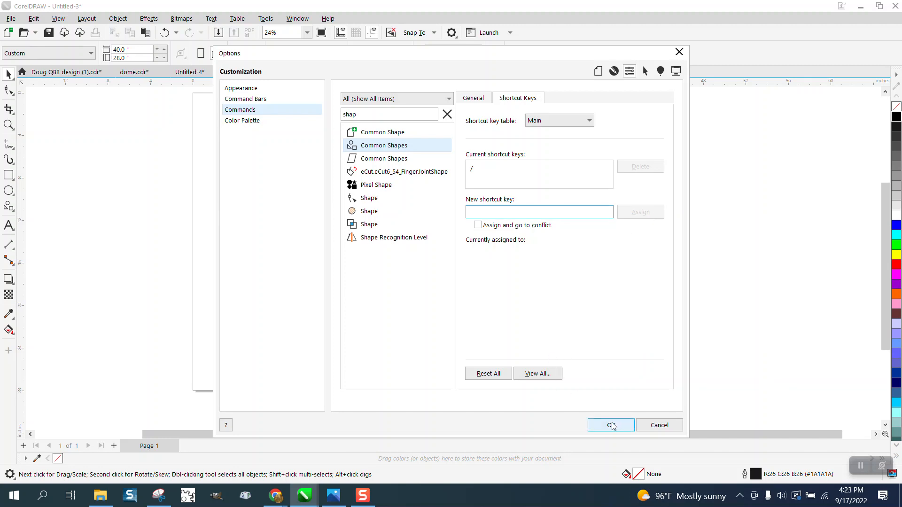
pyautogui.click(611, 425)
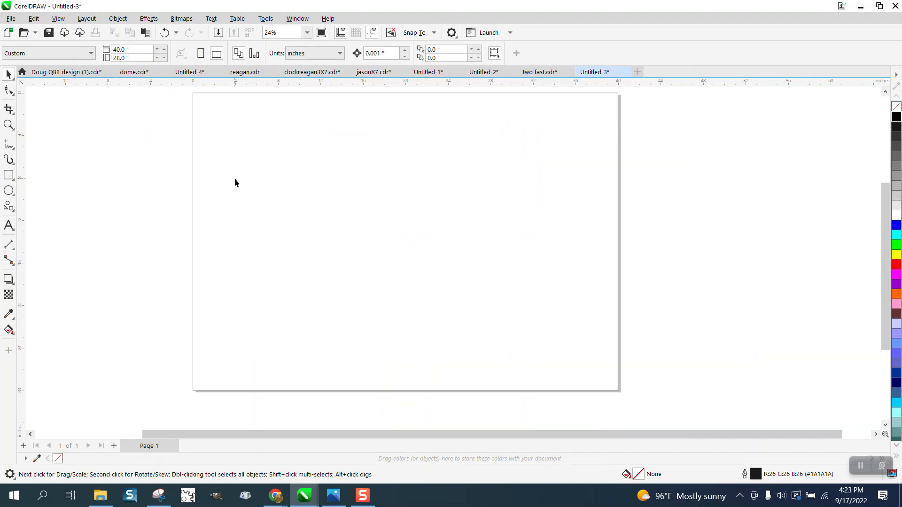
pyautogui.moveTo(258, 141)
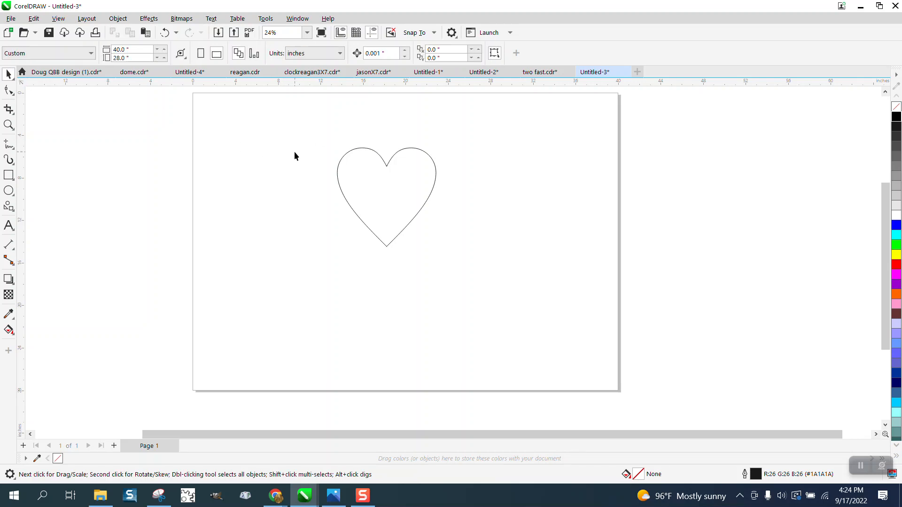
pyautogui.moveTo(274, 153)
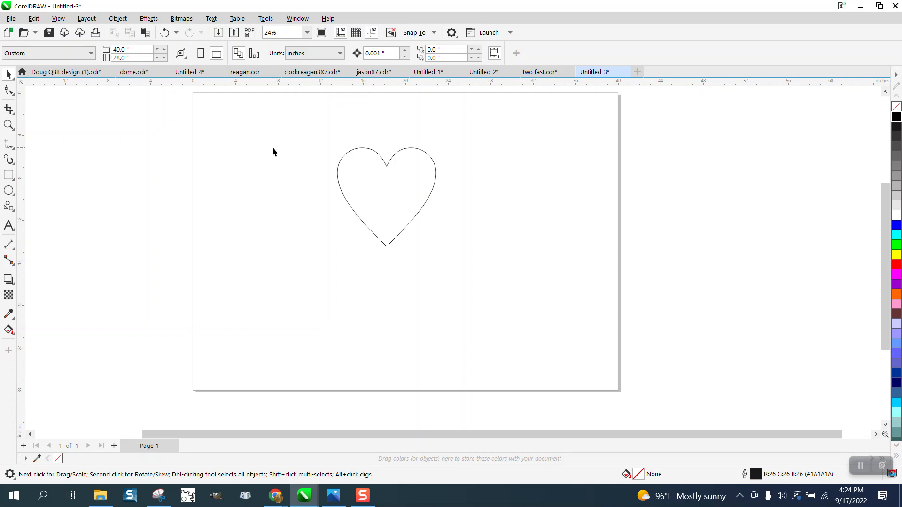
# Reactivate Common Shapes and pick a different shape from the Perfect Shapes picker
pyautogui.click(7, 204)
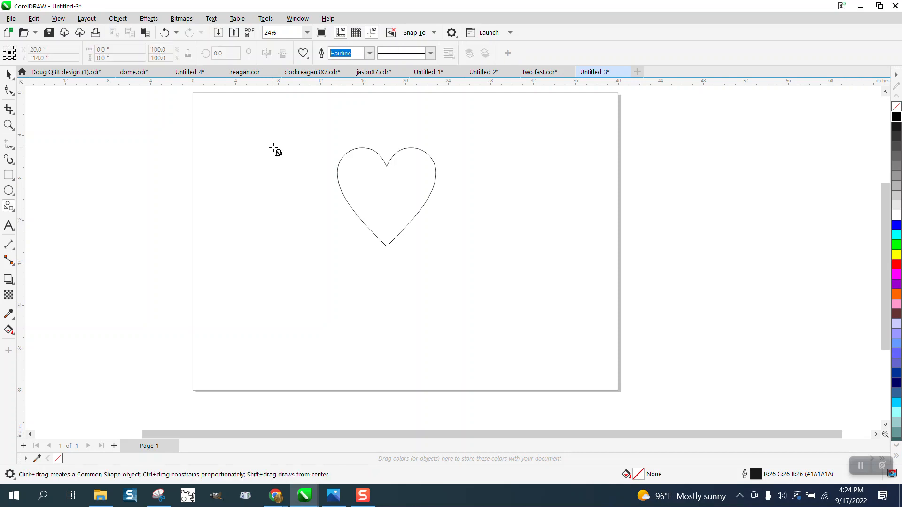
pyautogui.click(303, 53)
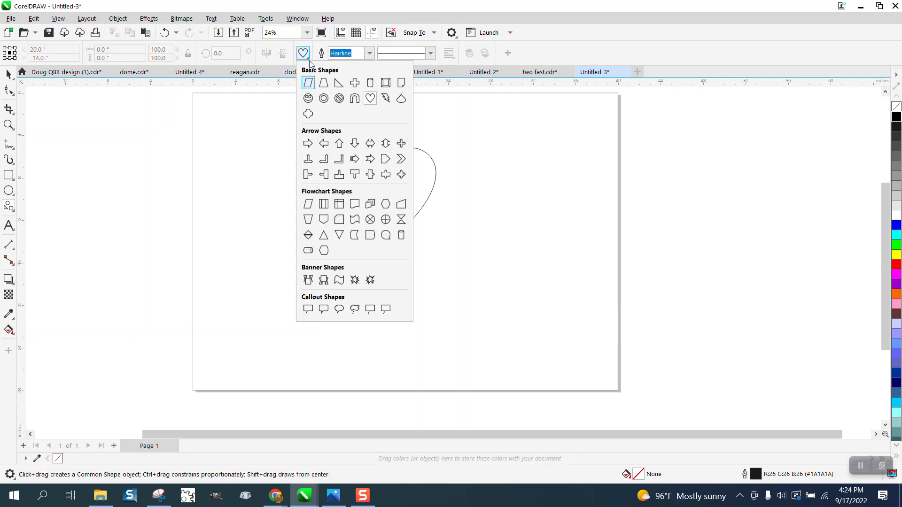
pyautogui.click(370, 98)
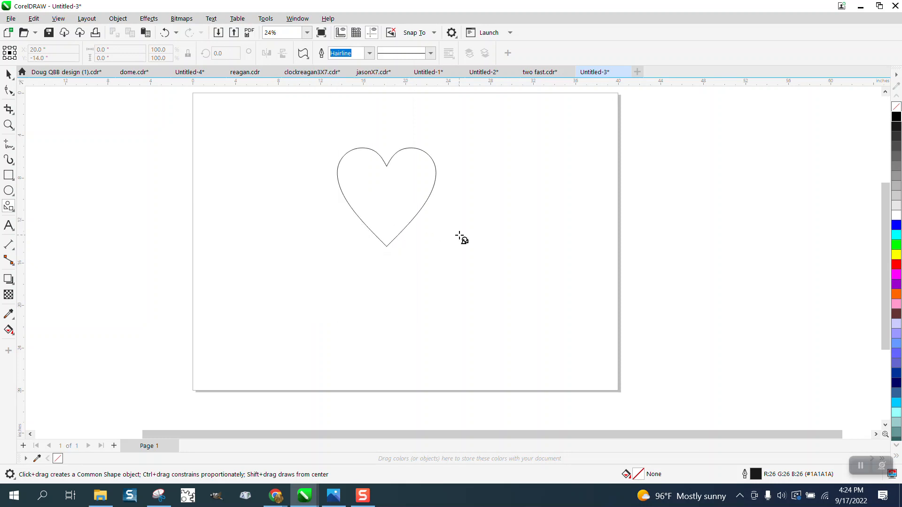